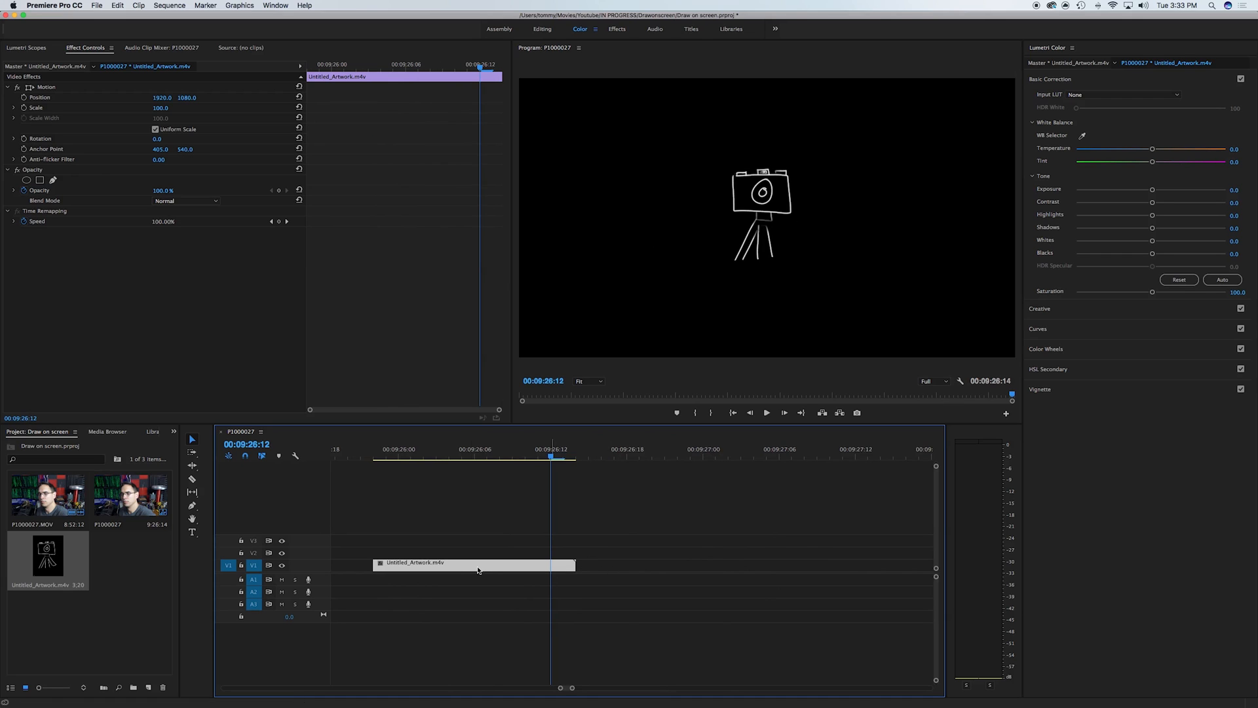
Step: Open Speed/Duration settings for the Untitled_Artwork clip from its context menu
{"action": "right_click", "coordinate": [478, 570]}
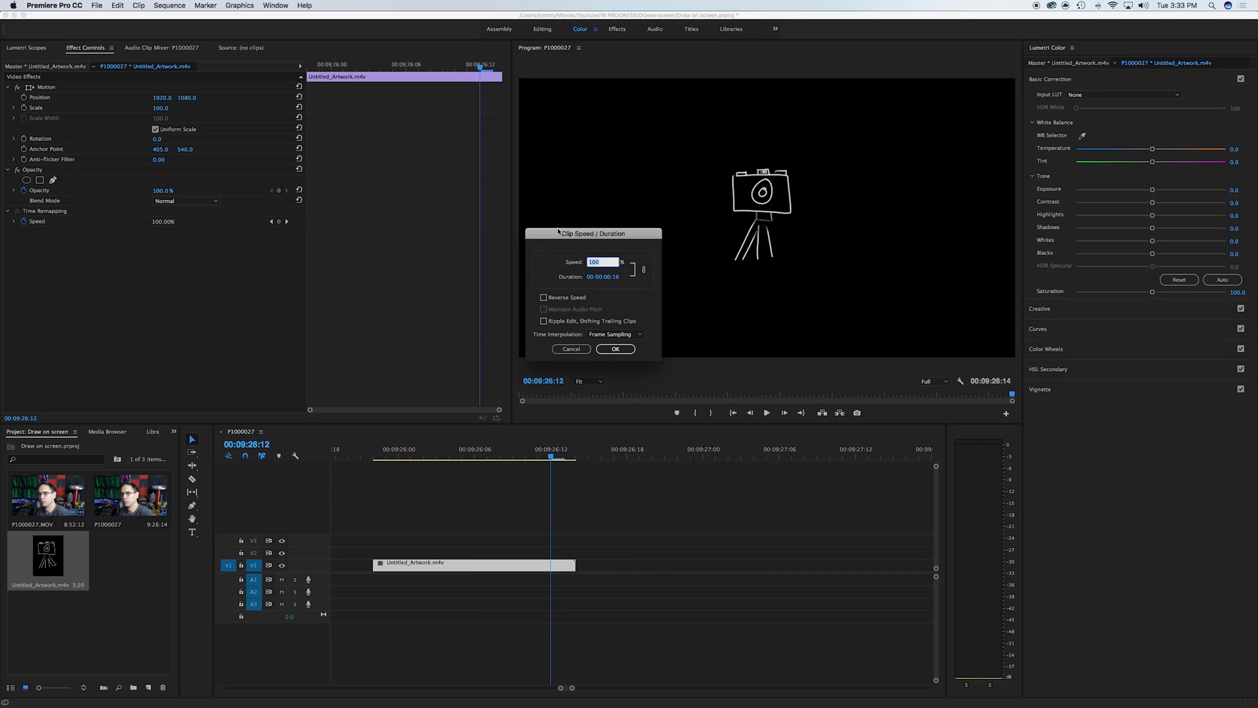
{"action": "left_click", "coordinate": [615, 348]}
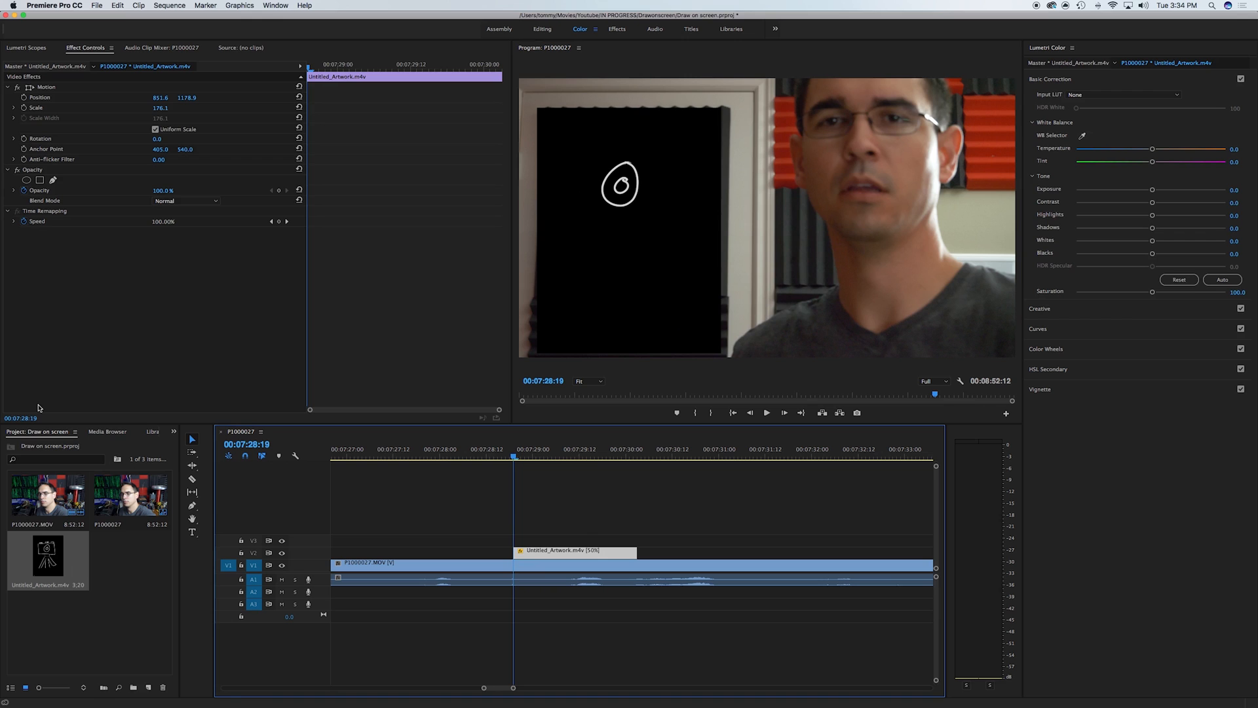
Step: Open the Effects panel to find the keying effects
{"action": "left_click", "coordinate": [119, 432]}
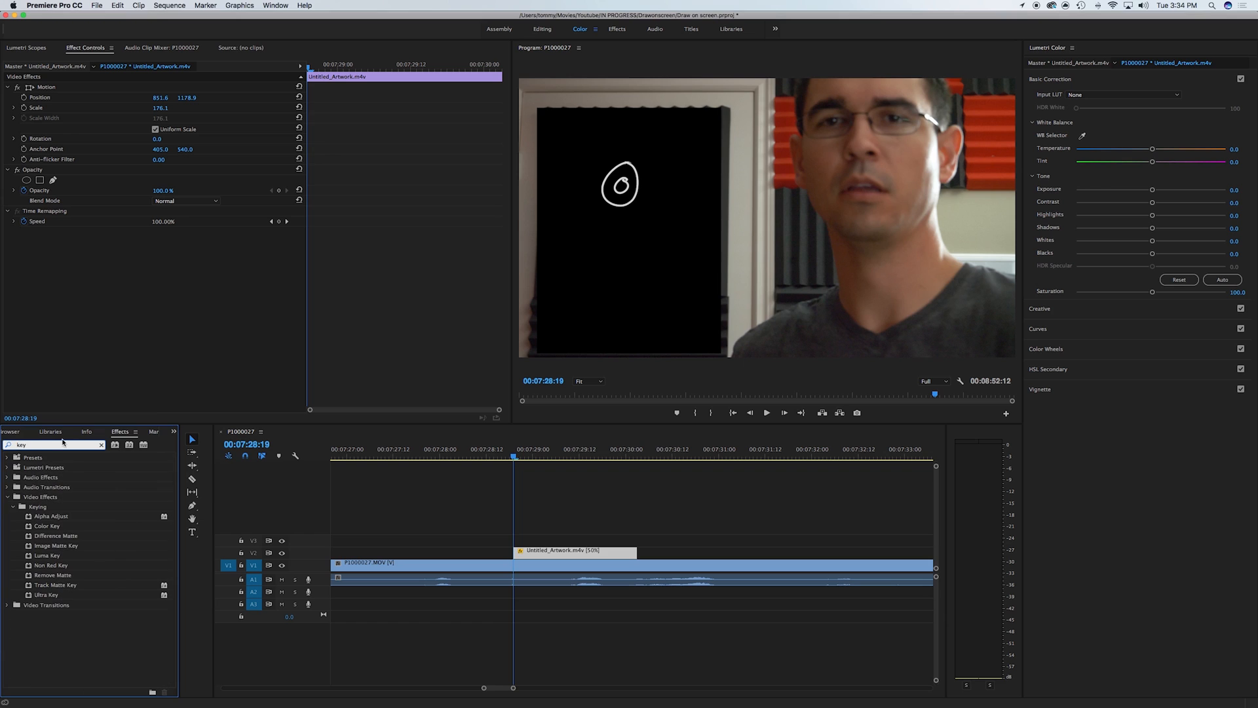
{"action": "mouse_move", "coordinate": [52, 534]}
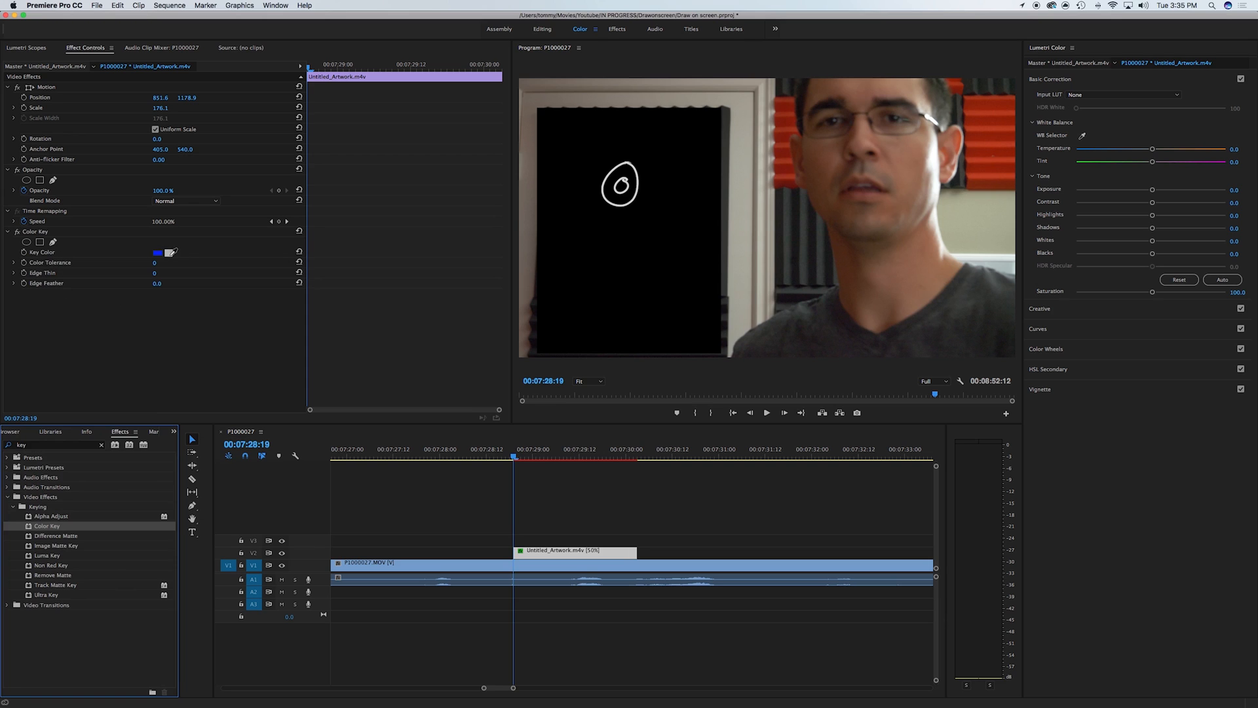
Step: Sample black as the Color Key colour and move the playhead to preview
{"action": "left_click", "coordinate": [165, 252]}
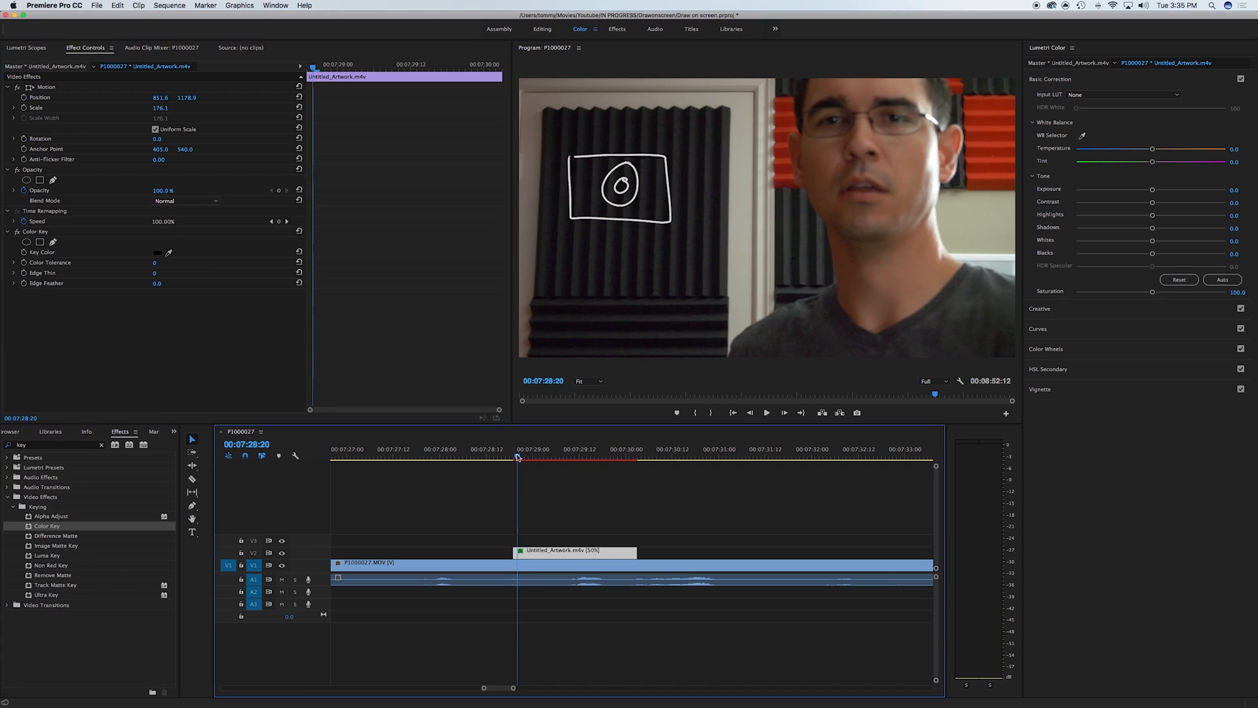
{"action": "left_click", "coordinate": [823, 460]}
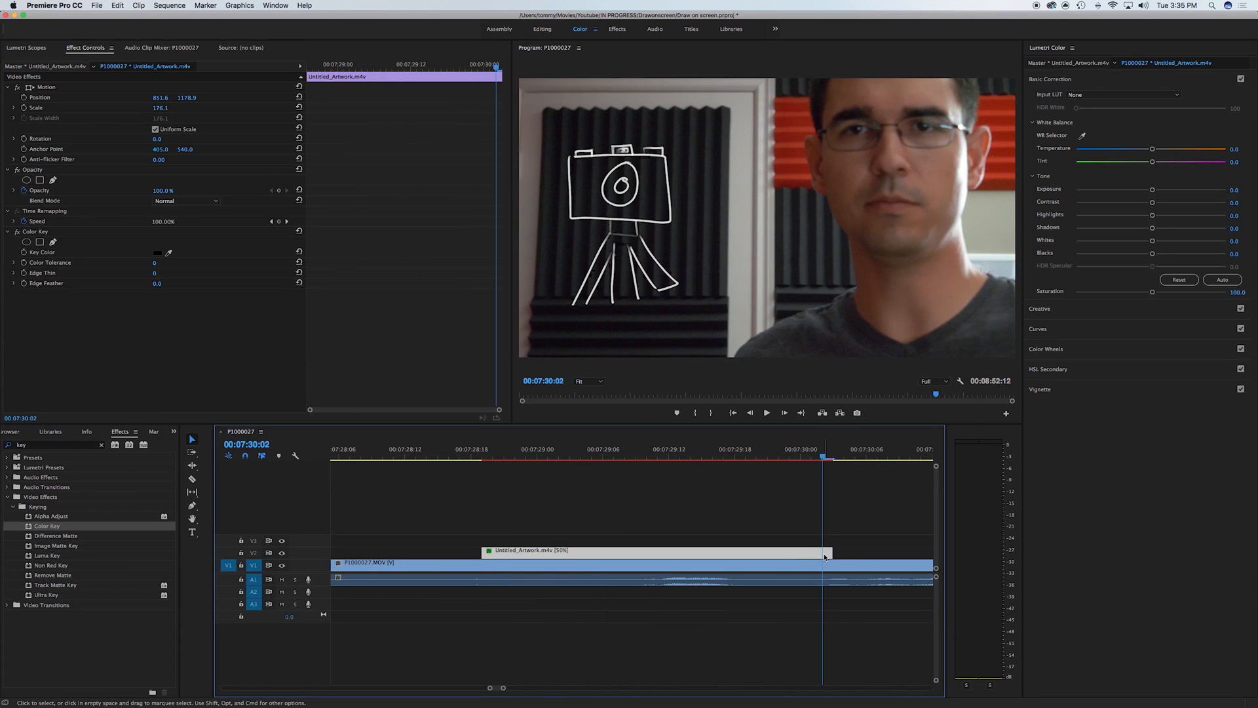